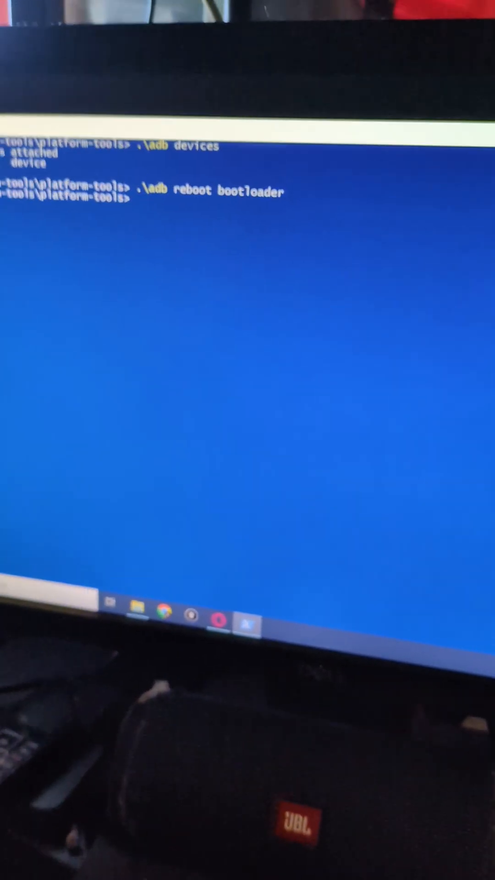
Step: Run .\fastboot devices to confirm the phone's serial is listed in fastboot mode
{"action": "type", "text": ".\\fastboot devices"}
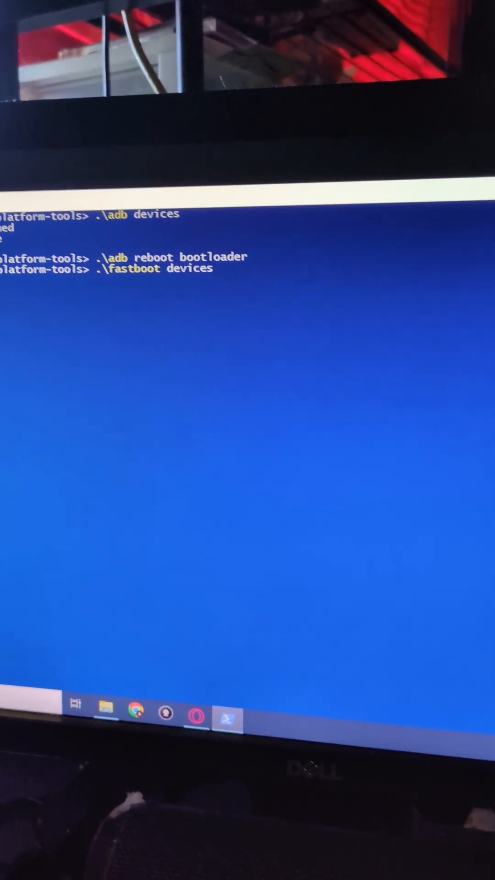
{"action": "key", "text": "Return"}
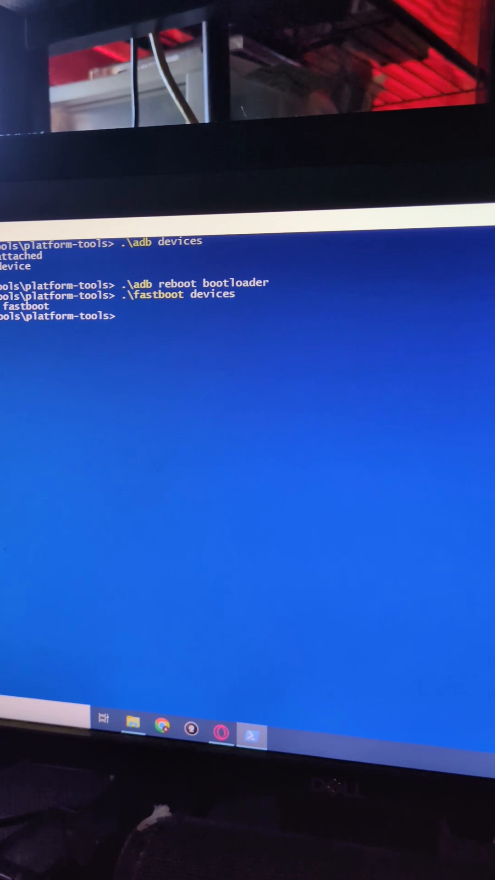